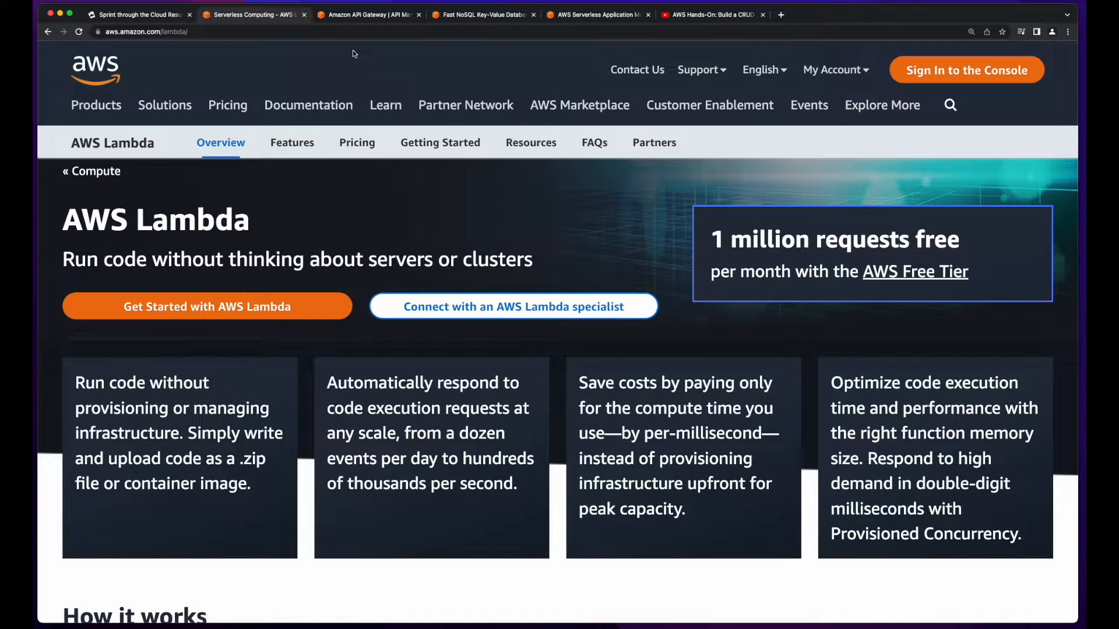
Review the Amazon DynamoDB and AWS SAM product pages after the Lambda page
left_click(367, 14)
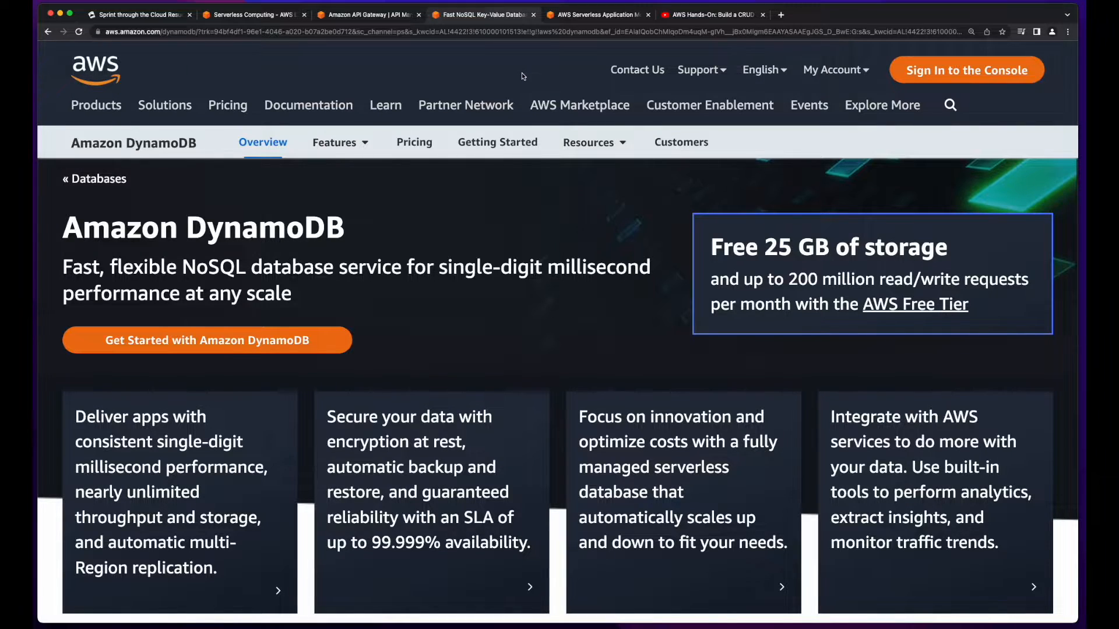
left_click(711, 14)
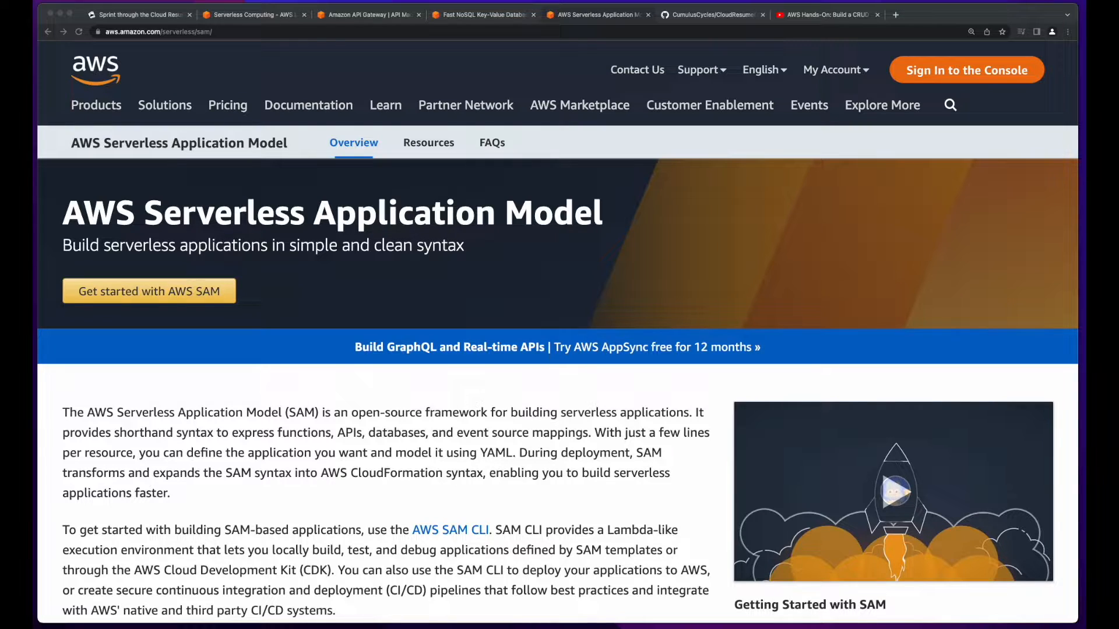
left_click(825, 14)
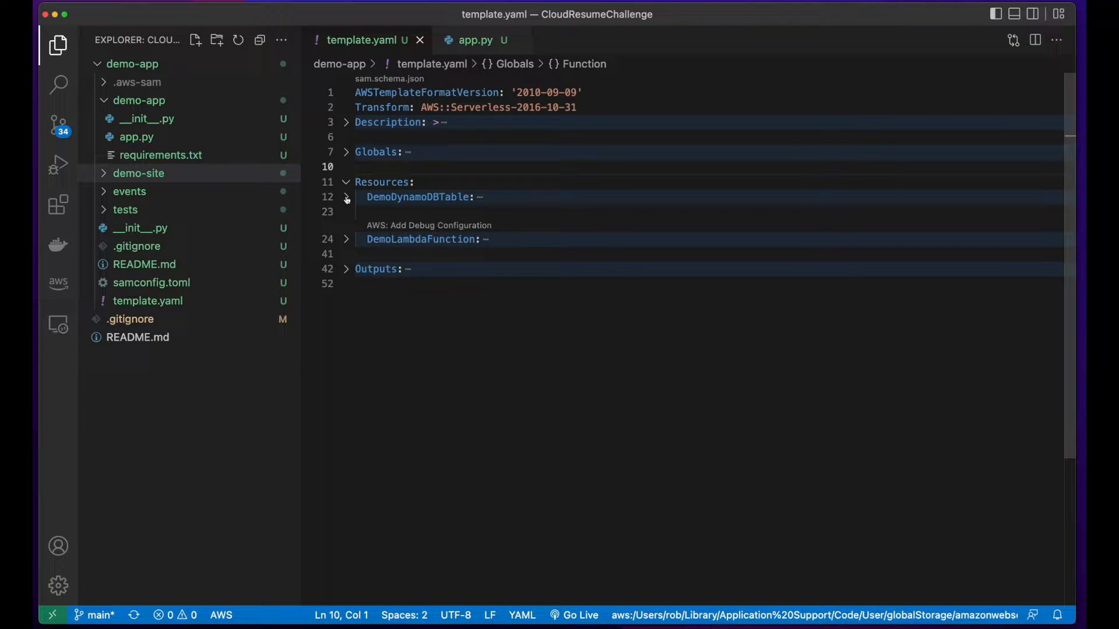
Expand DemoDynamoDBTable, DemoLambdaFunction with its python3.8 runtime, and the /visit API event
left_click(346, 197)
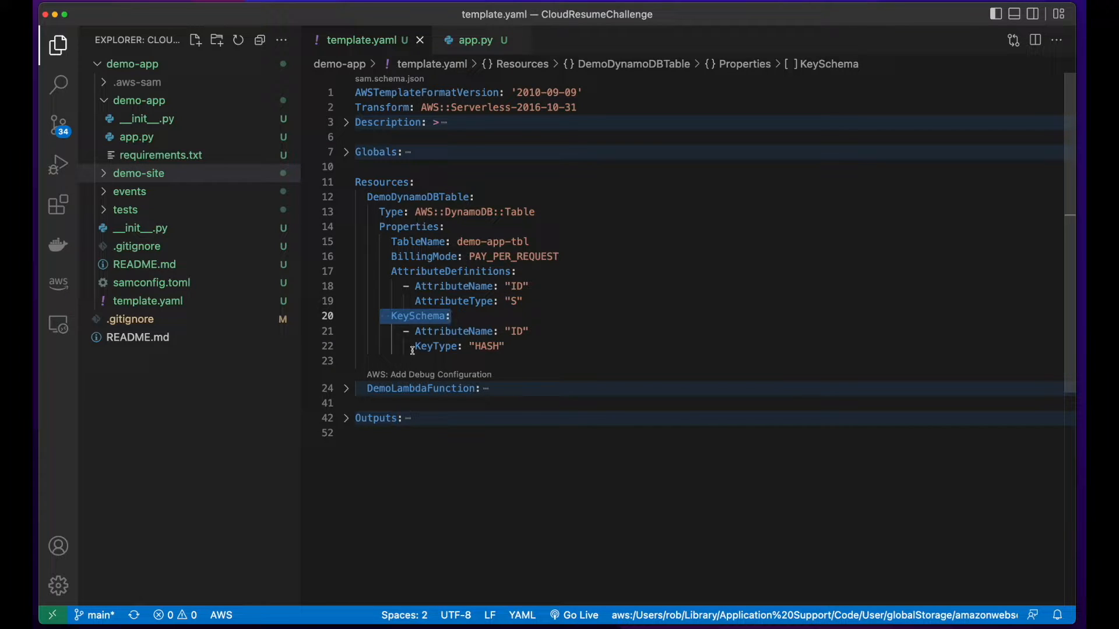
left_click(457, 346)
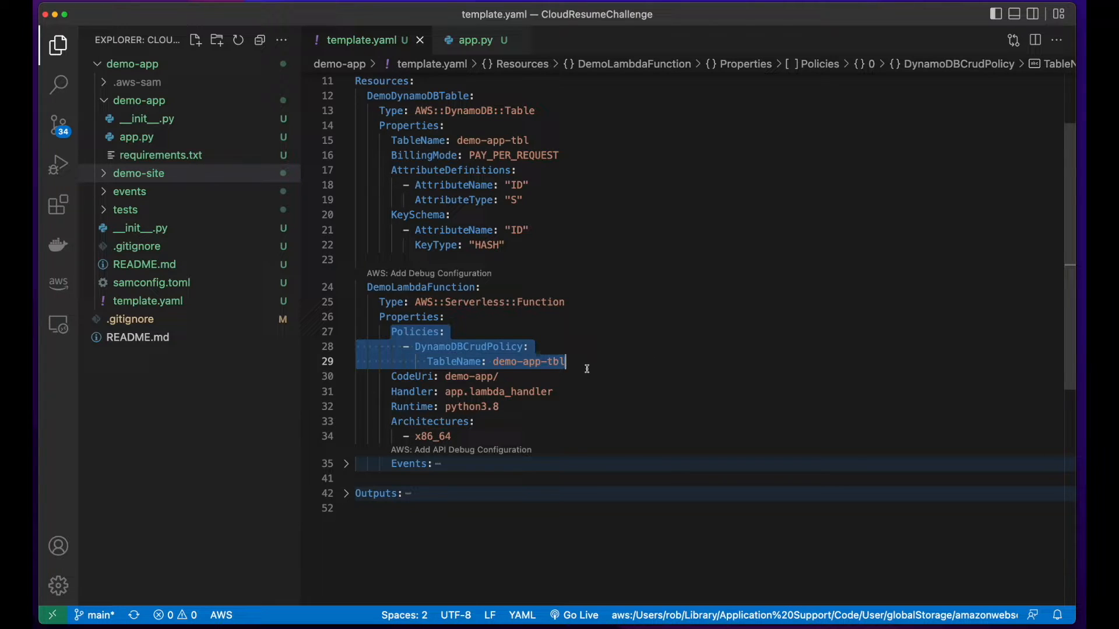
left_click(471, 406)
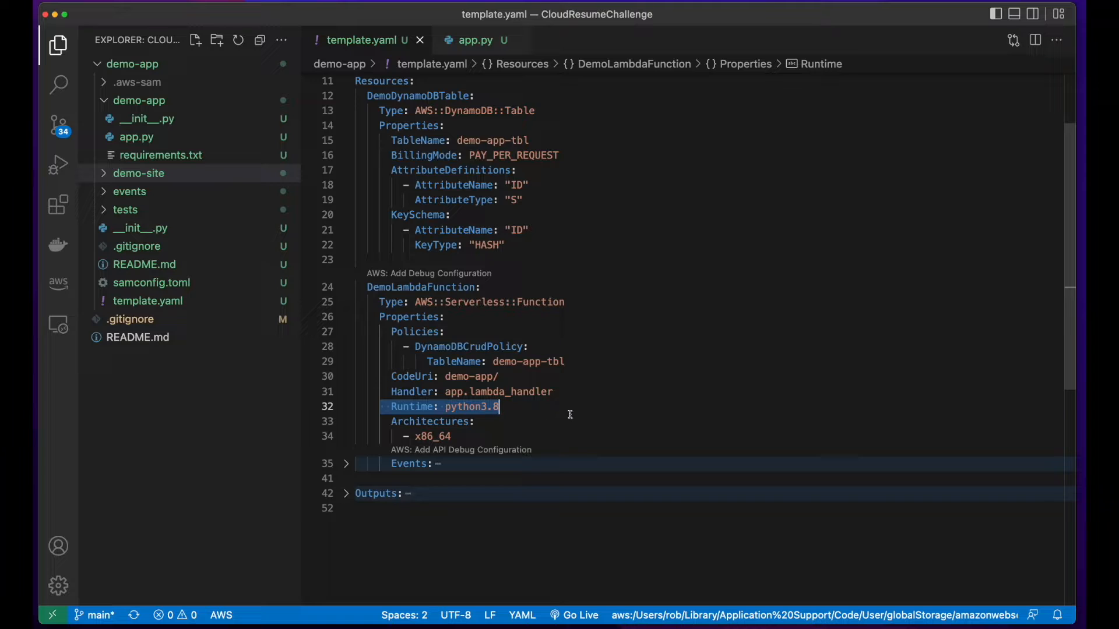
left_click(346, 464)
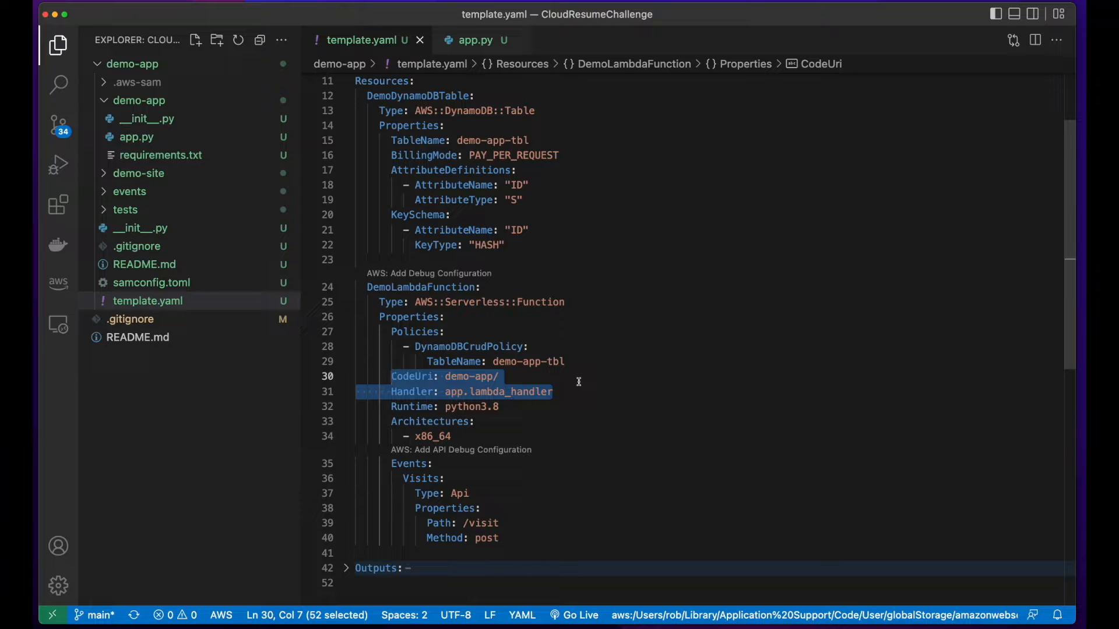
Show app.py's get_item call and the visits Key block that drive the counter increment
left_click(474, 40)
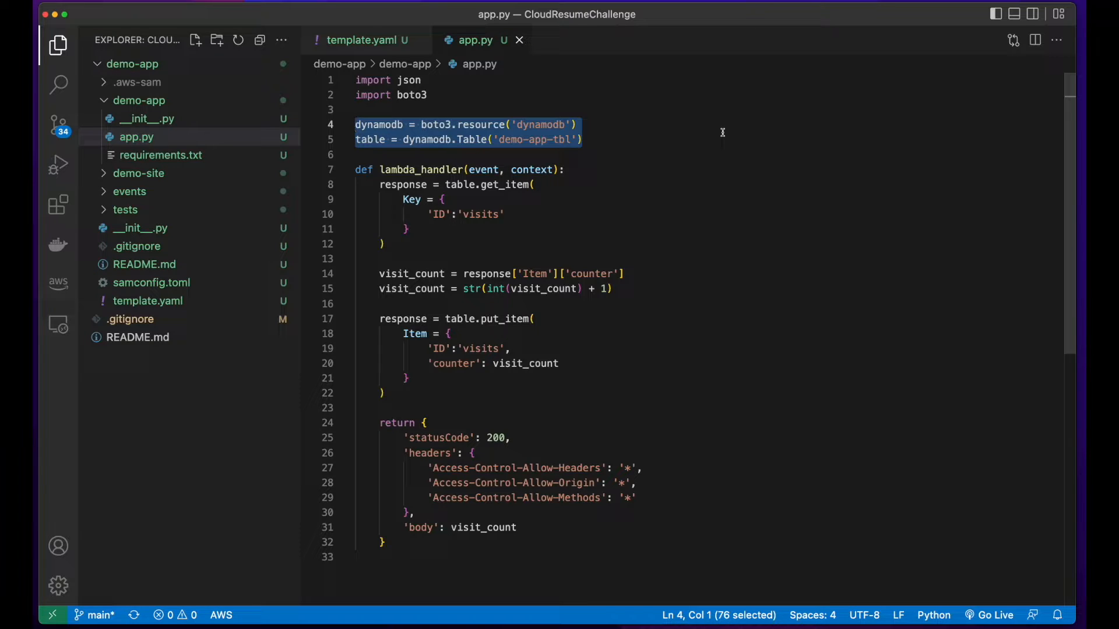
left_click_drag(379, 184, 384, 244)
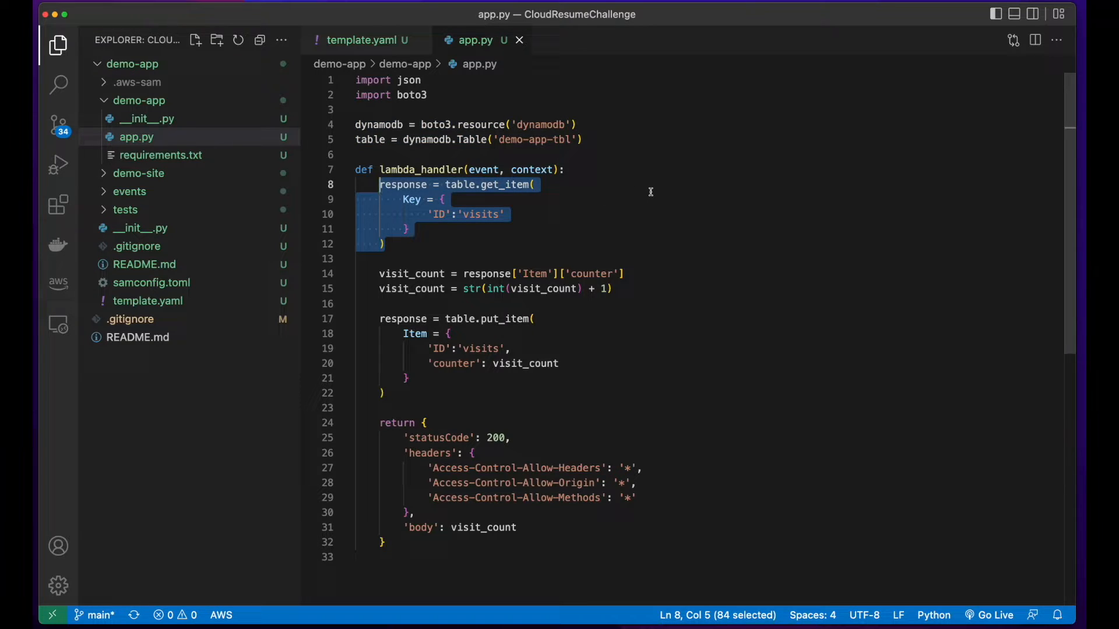
double_click(507, 184)
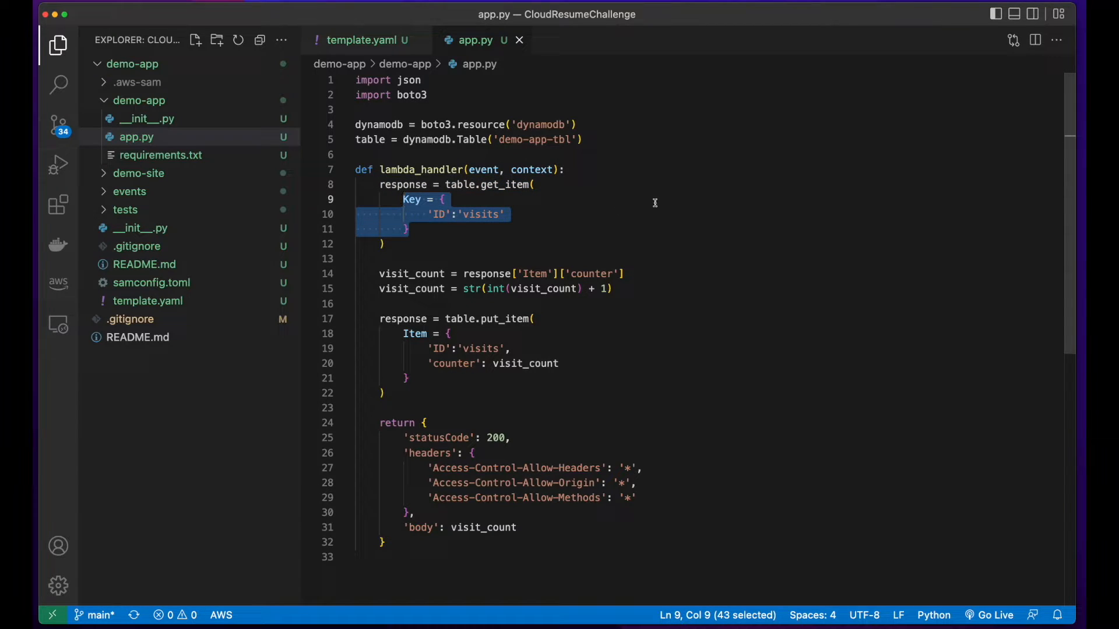
left_click_drag(379, 273, 611, 288)
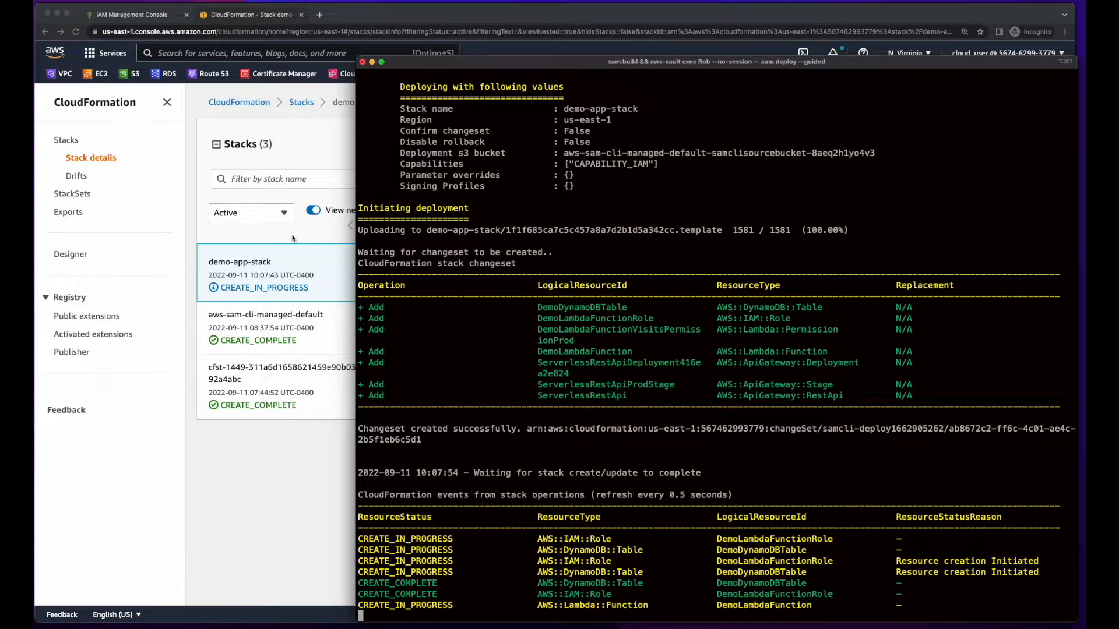
Follow the sam deploy output until every demo-app-stack resource completes
scroll("down", 3)
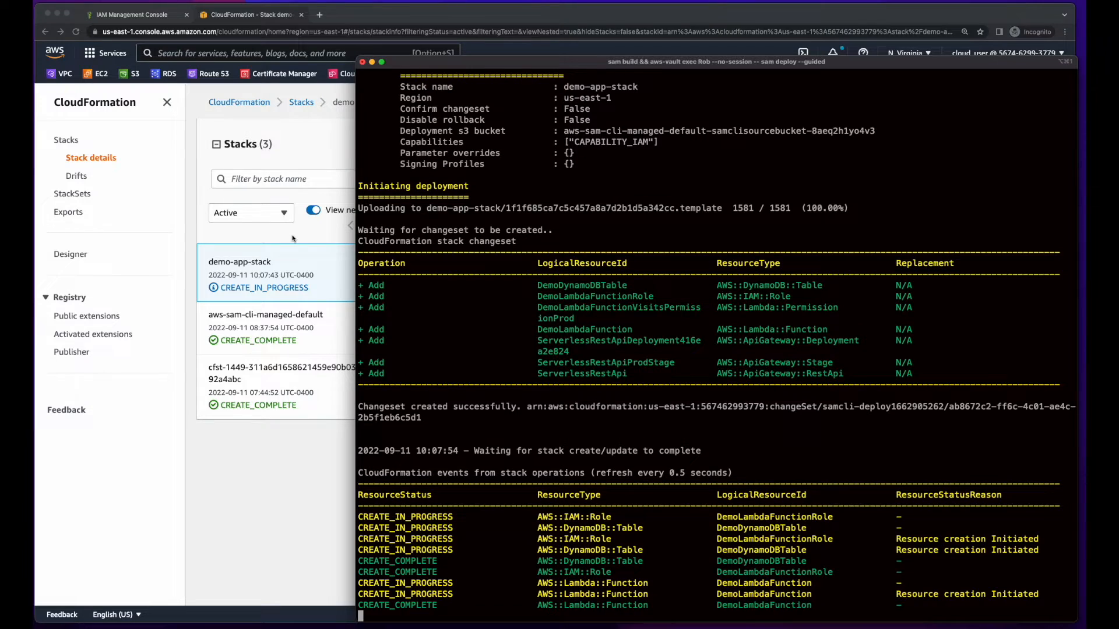
scroll("down", 3)
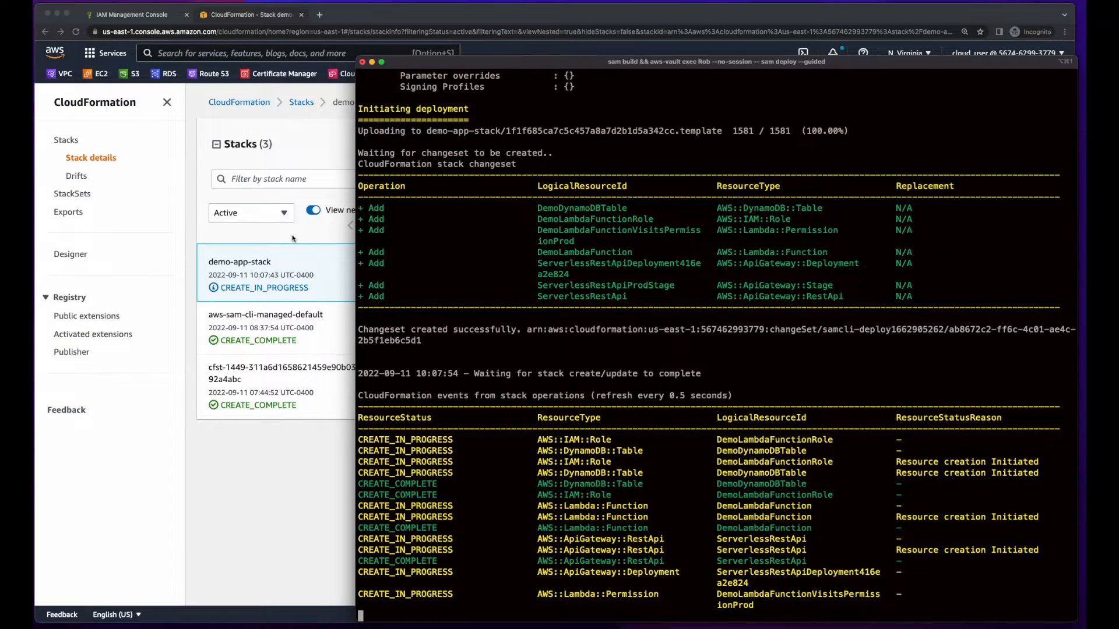
scroll("down", 3)
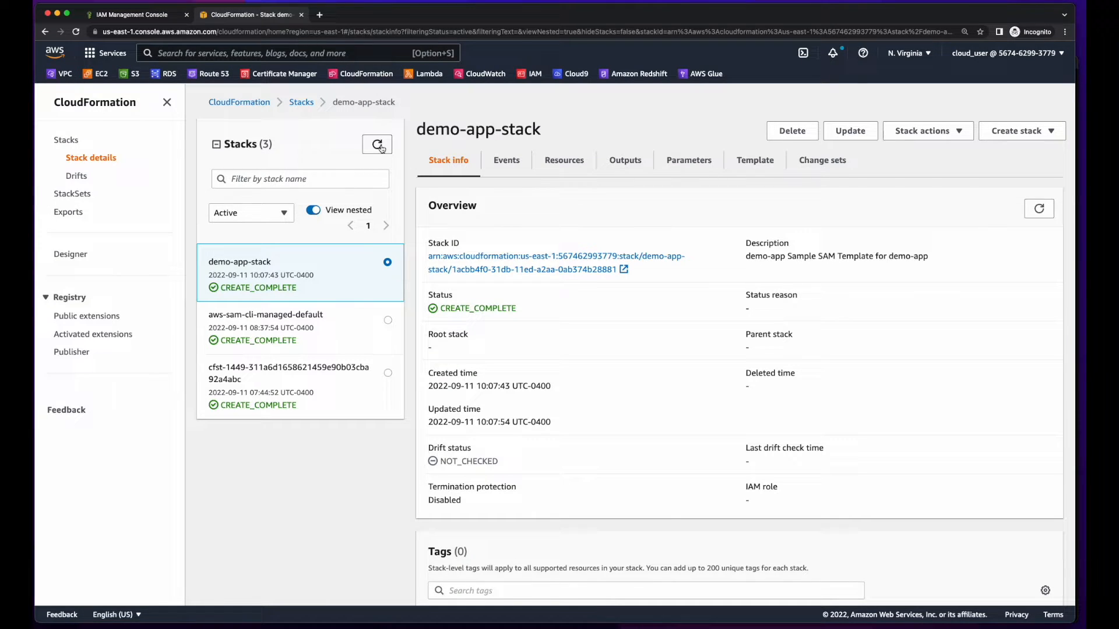
Run a saved test event on the demo-app-stack Lambda function and get a 200 with body 1
type("dynamodb")
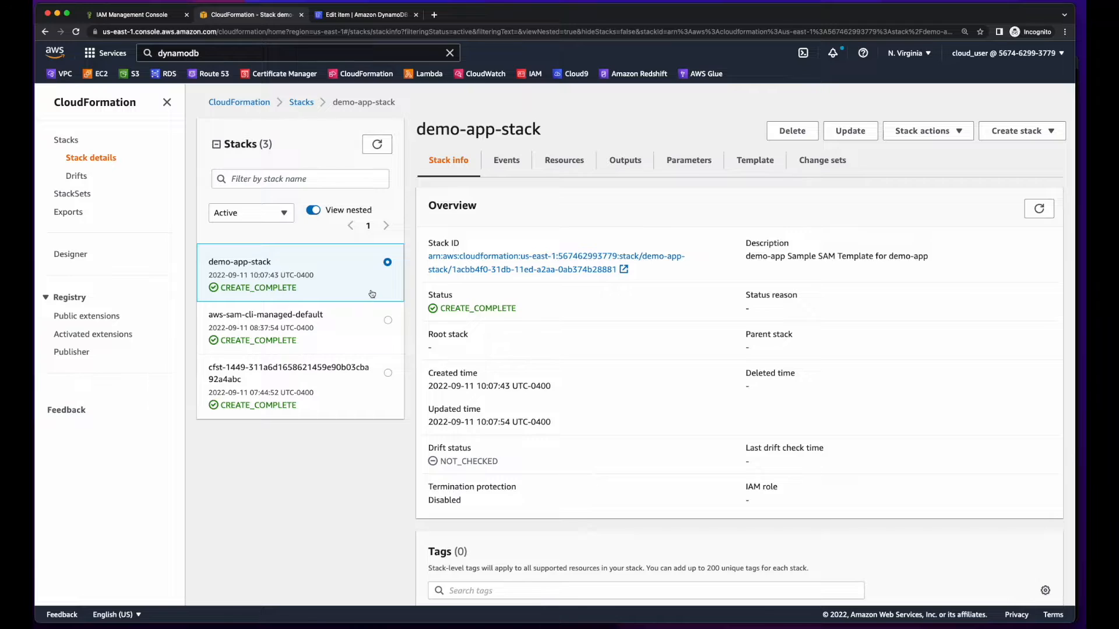
left_click(365, 14)
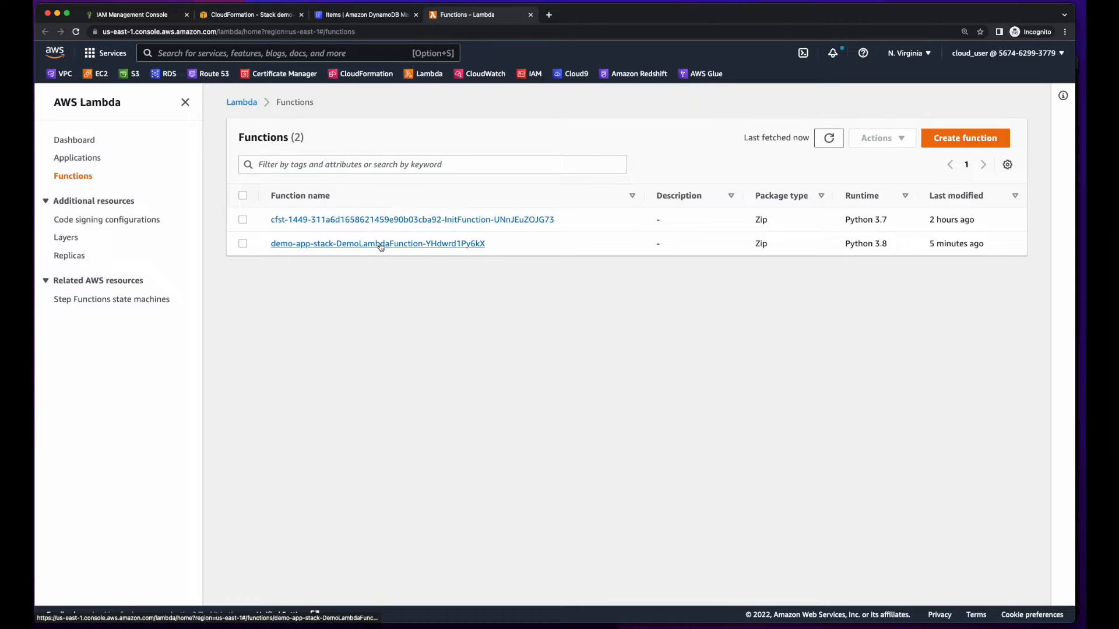
left_click(377, 243)
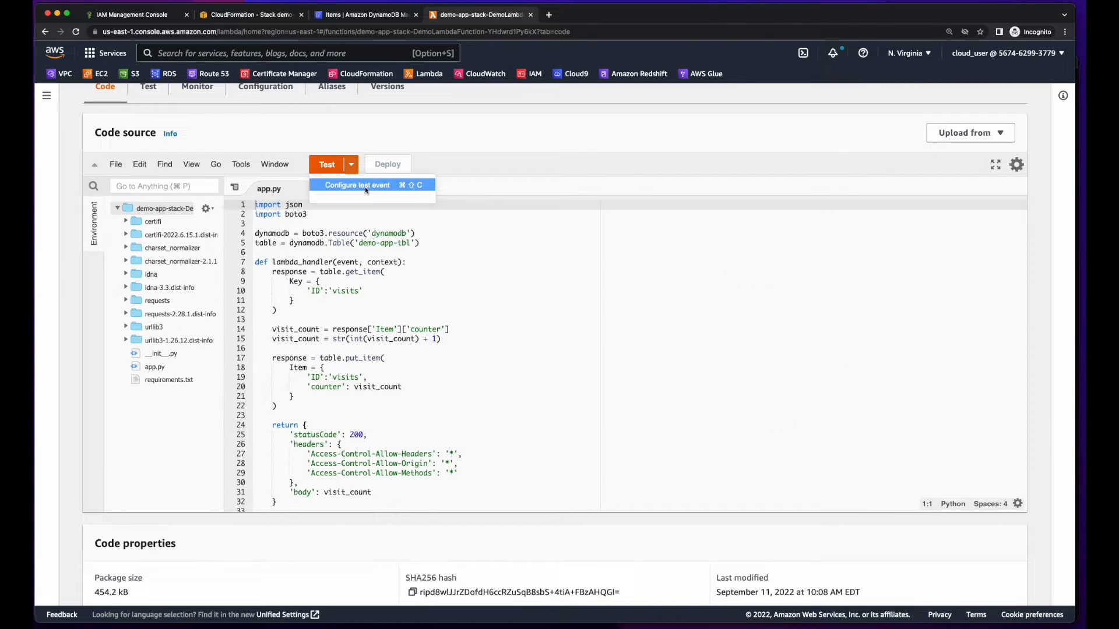
left_click(356, 185)
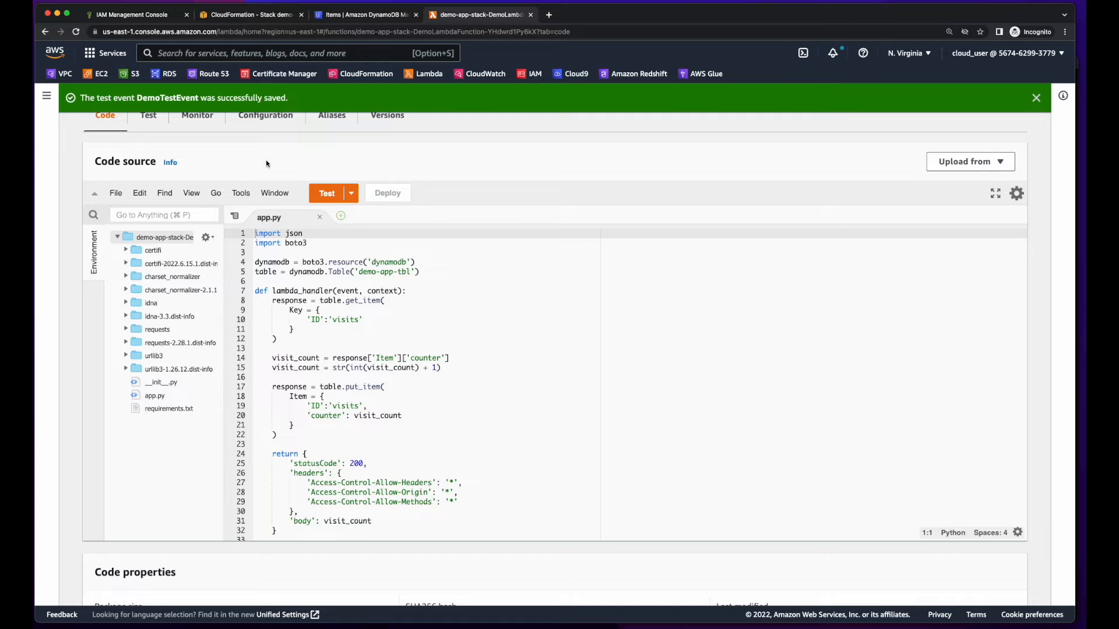
left_click(327, 192)
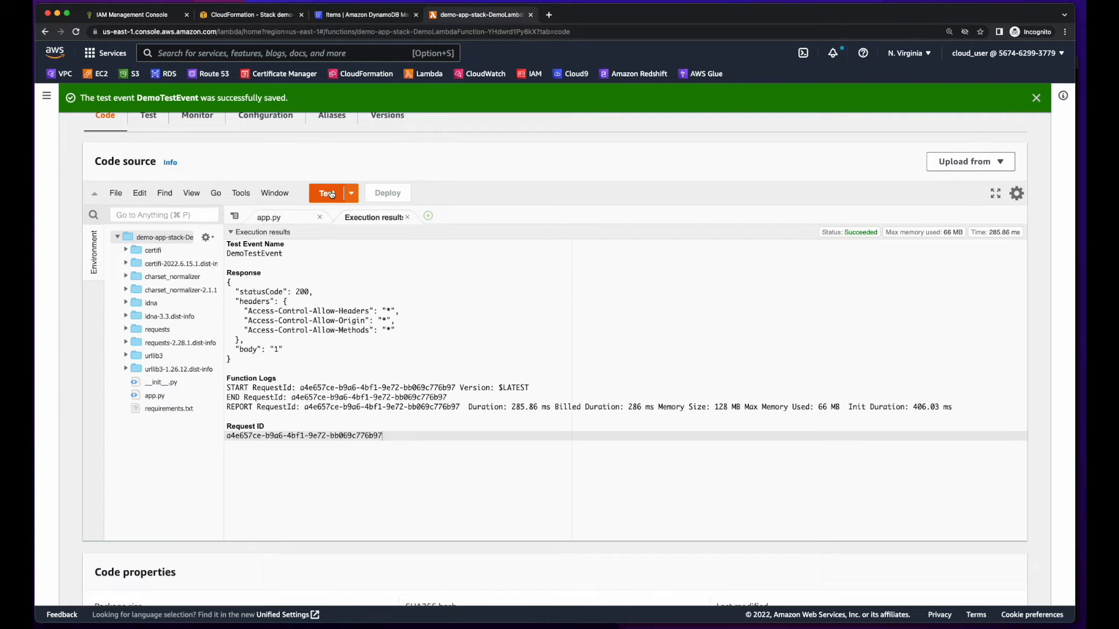
double_click(273, 291)
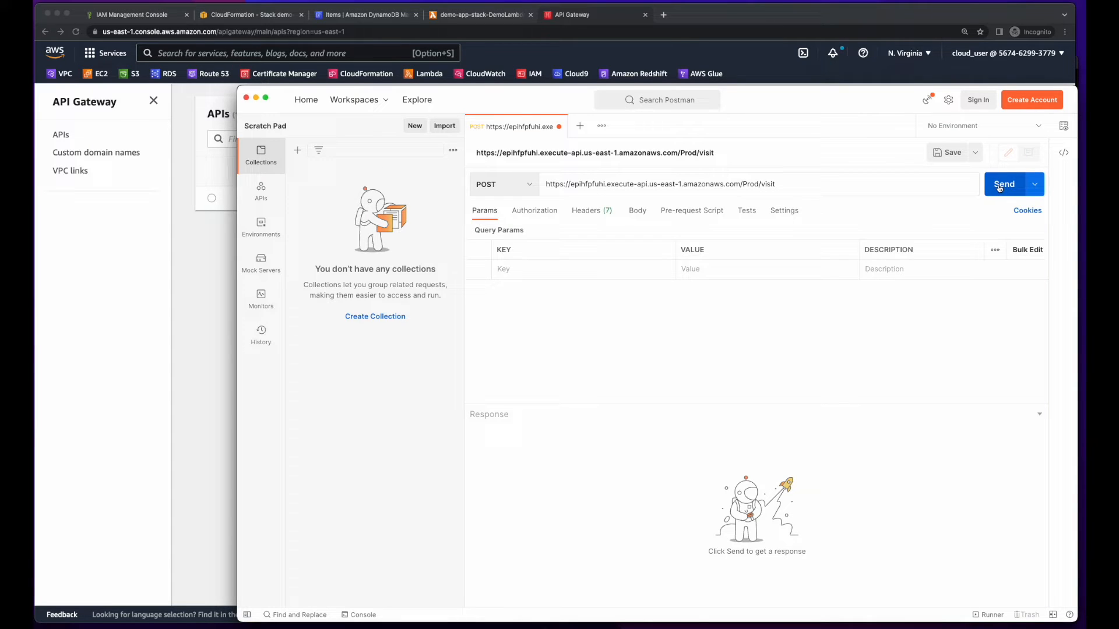
Send the POST to /Prod/visit, receive body 2, and return to the DynamoDB console
left_click(1003, 184)
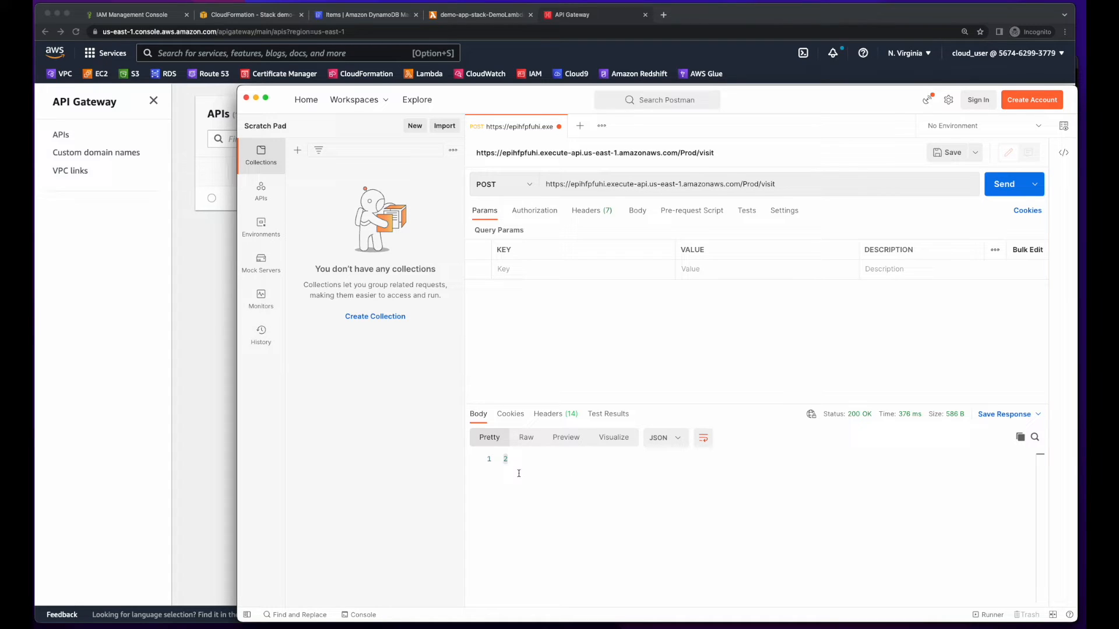
left_click(363, 14)
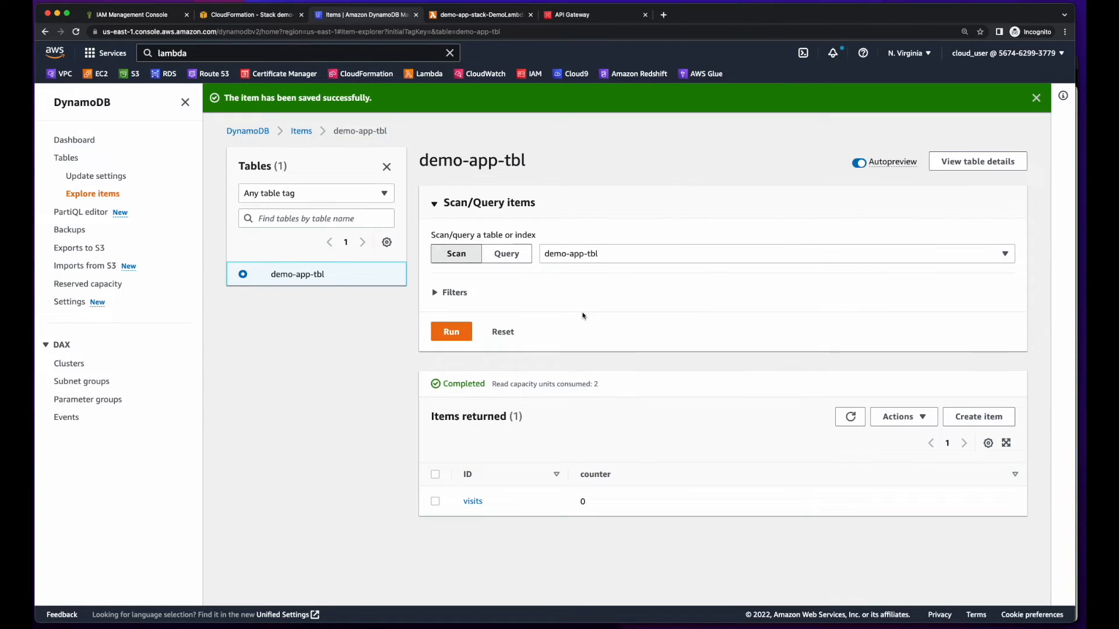
Run the Scan on demo-app-tbl again to refresh the visits item
left_click(451, 331)
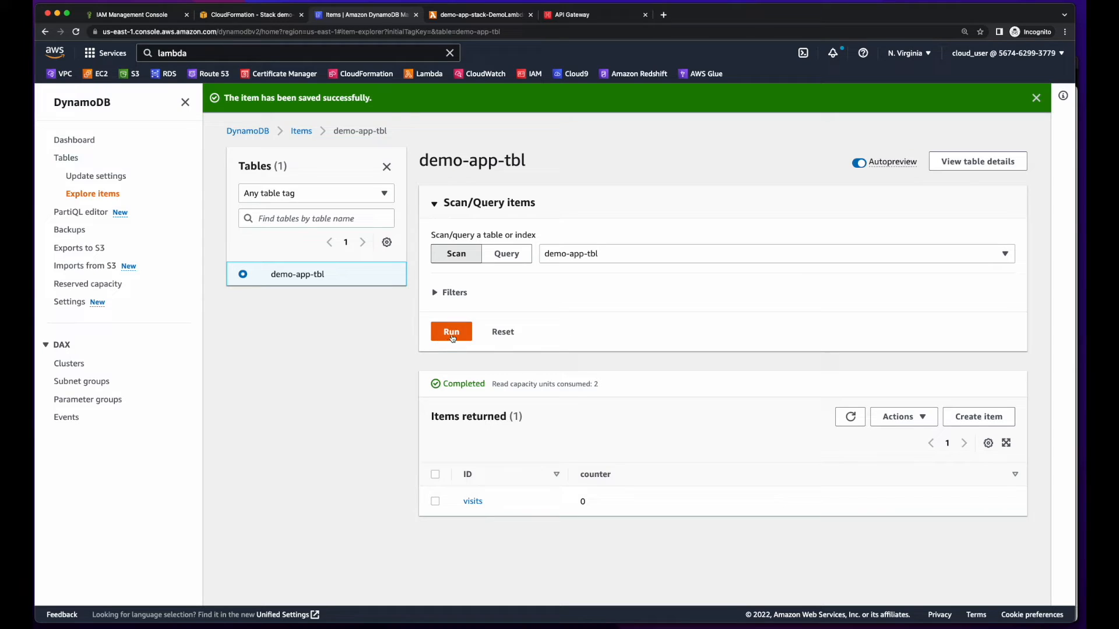
left_click(450, 331)
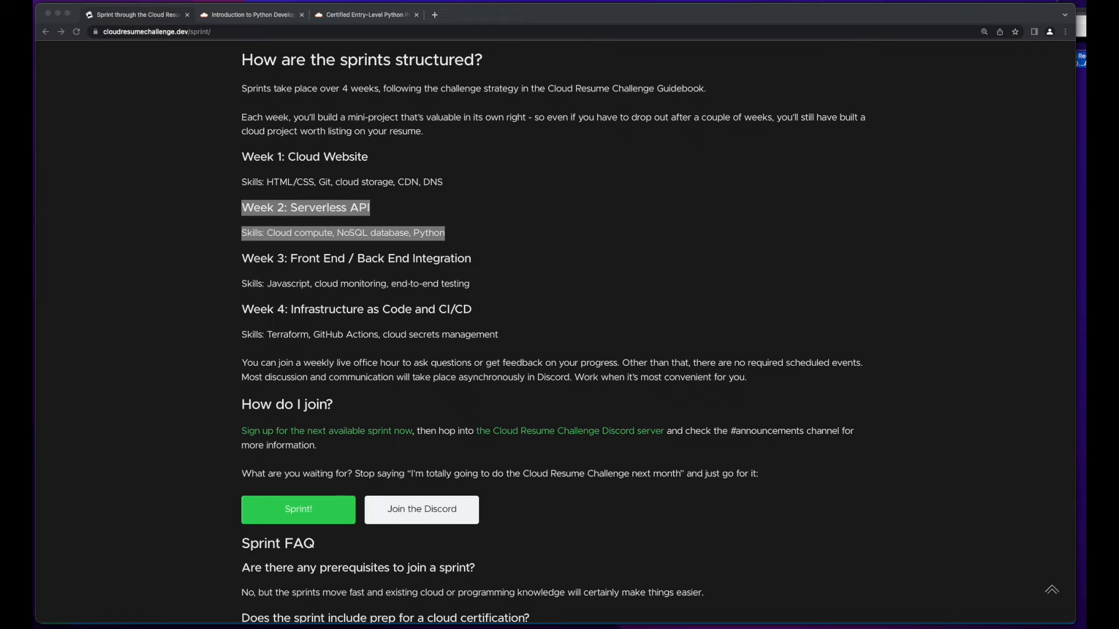
Show the Introduction to Python Development, Entry-Level and Associate Python courses as complete
left_click(238, 13)
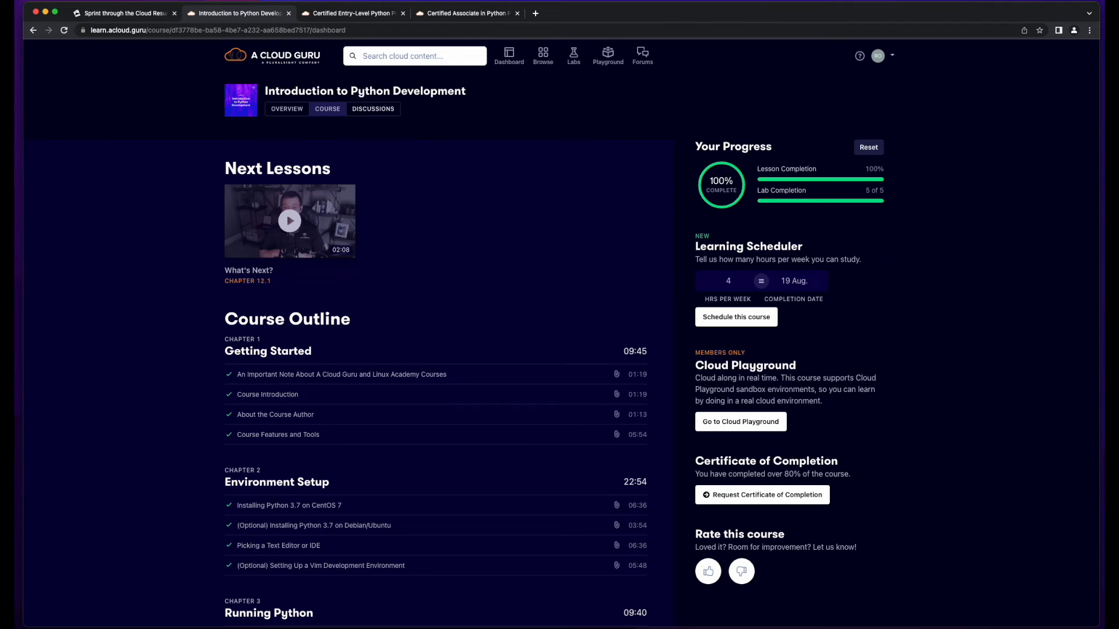
left_click(351, 13)
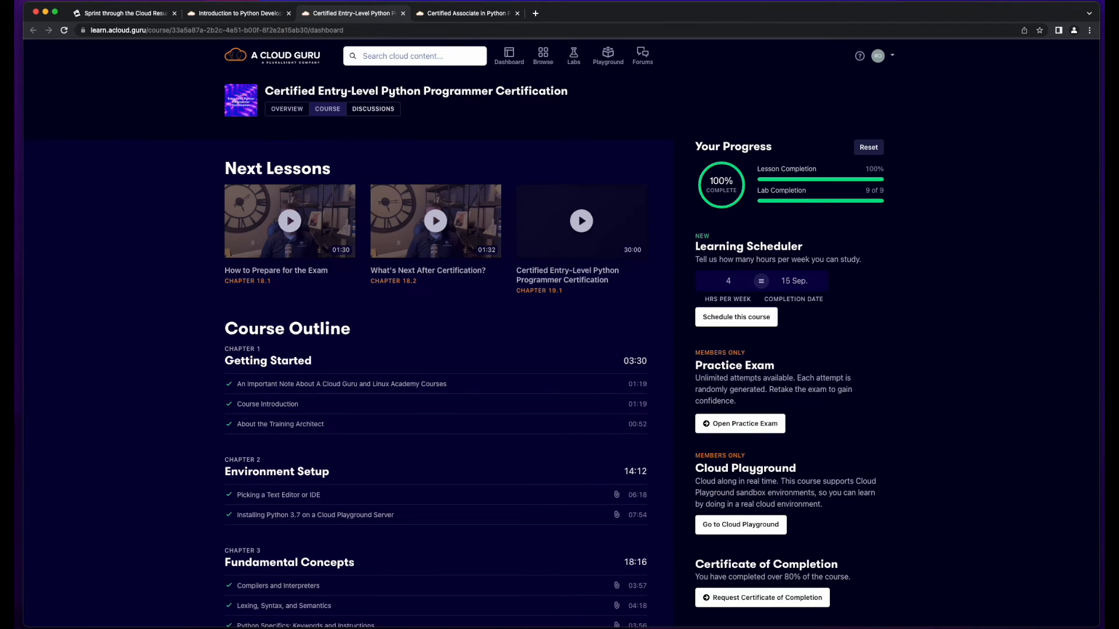
left_click(466, 13)
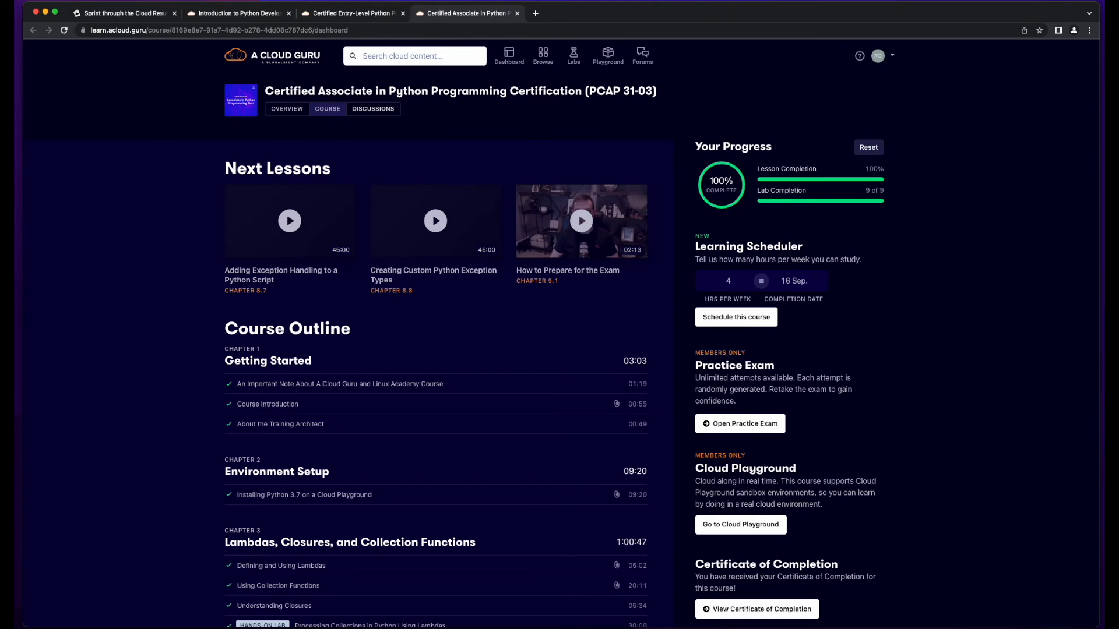